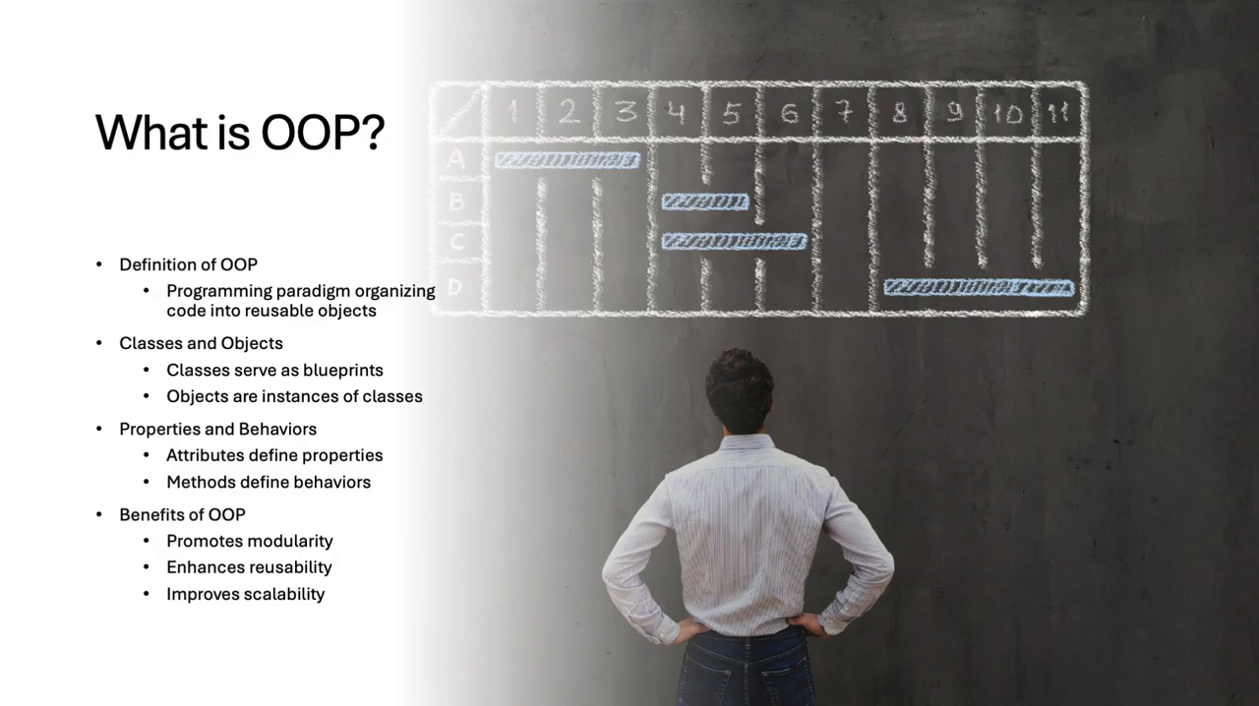
# Advance from the What is OOP? slide to the Key Concepts of OOP slide
pyautogui.press('Right')
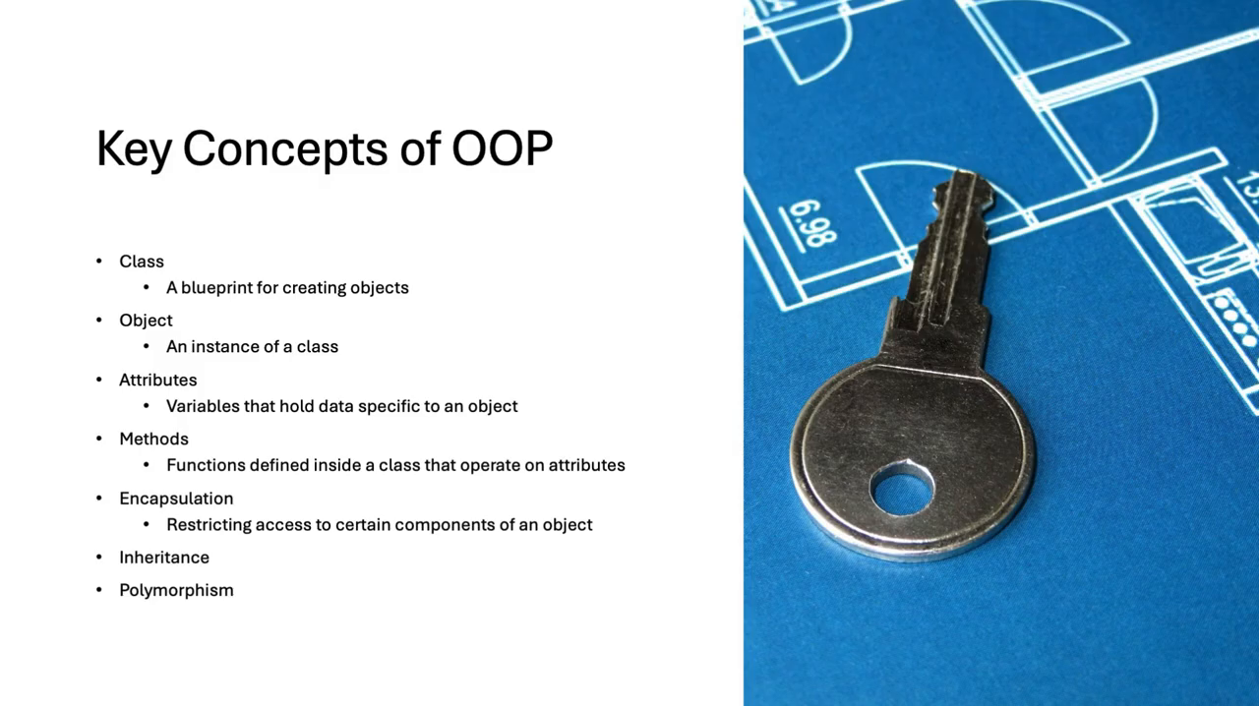
# Advance to the Encapsulation Example slide with the BankAccount private-balance code
pyautogui.press('Right')
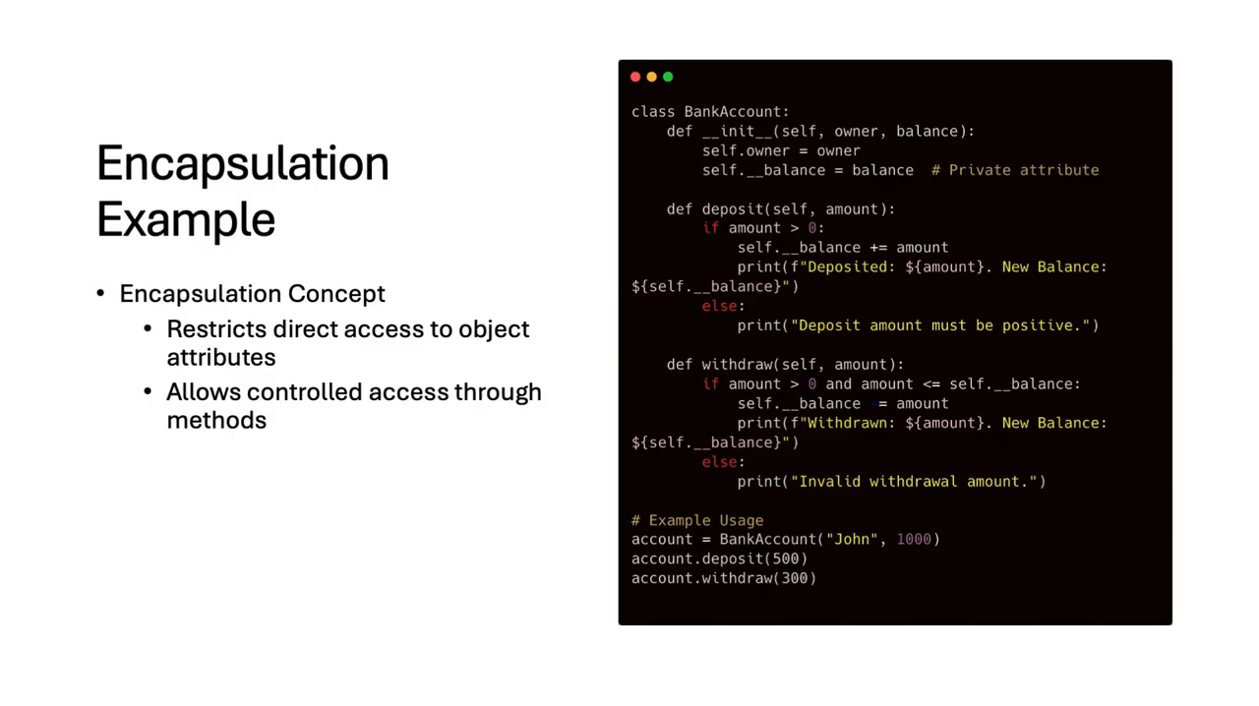
# Advance to the Inheritance Example slide with the Animal, Dog and Cat classes
pyautogui.press('Right')
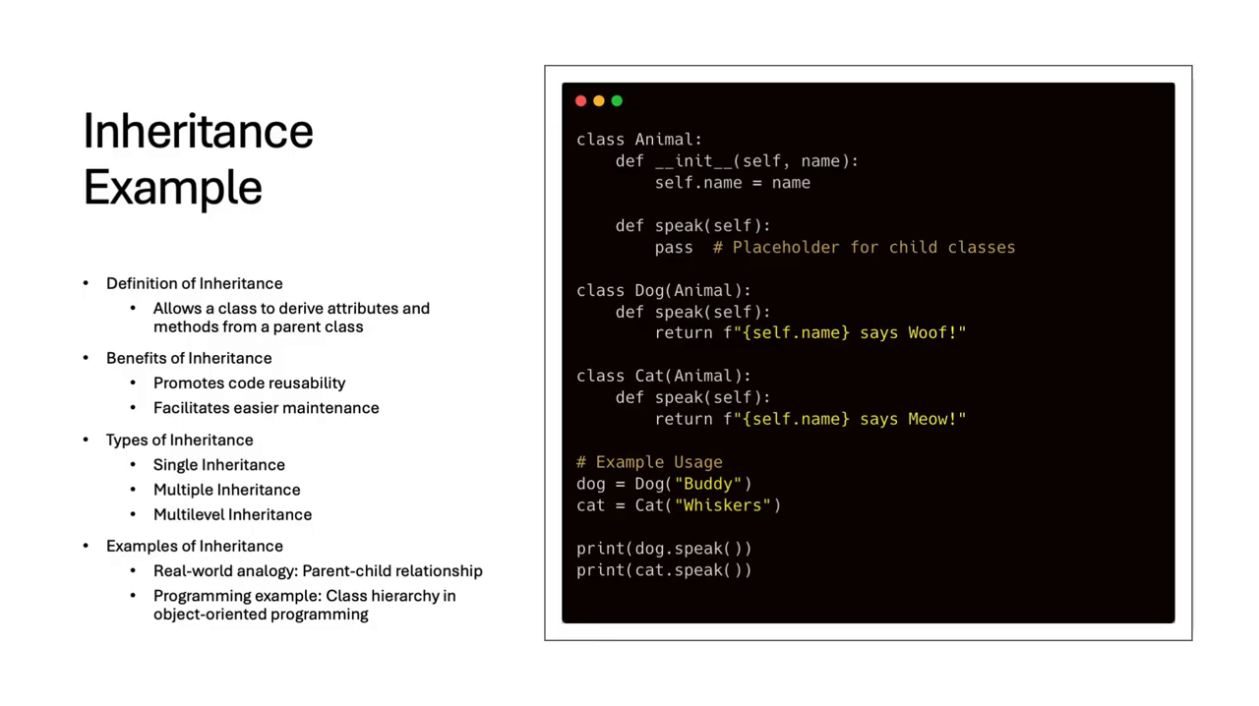
# Advance through Class and Static Methods to the Dunder Methods slide with the Point class
pyautogui.press('Right')
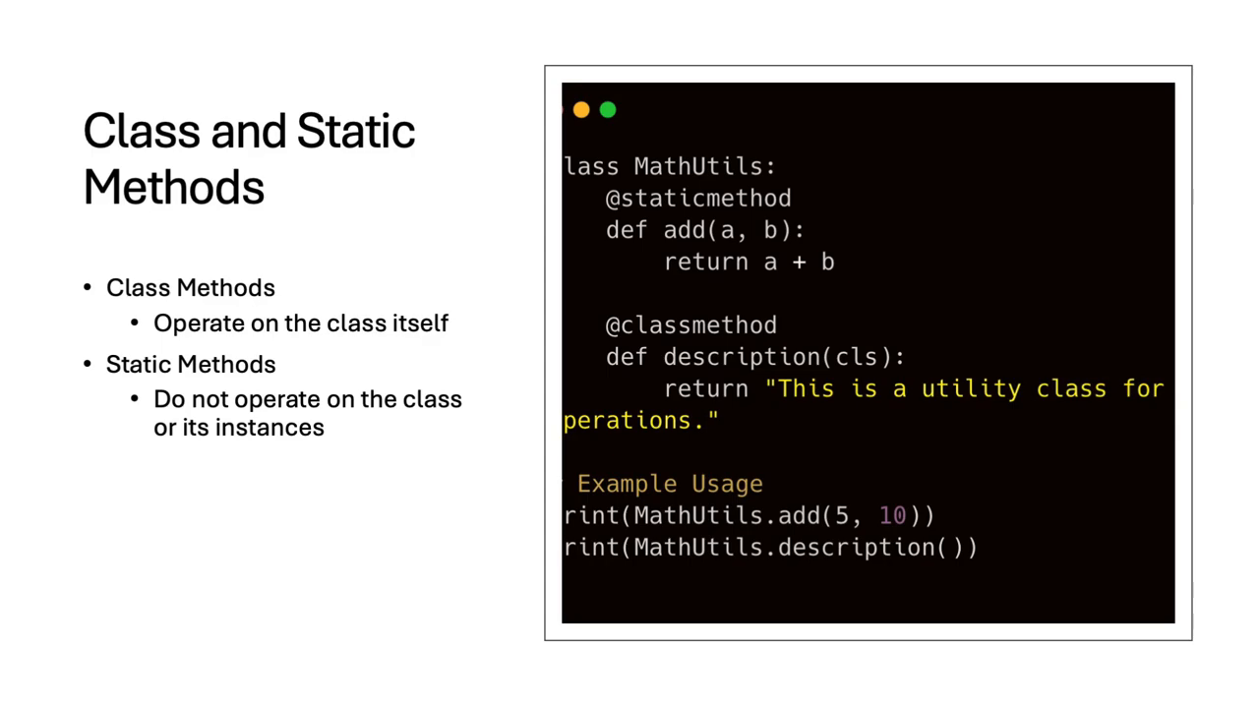
pyautogui.press('right')
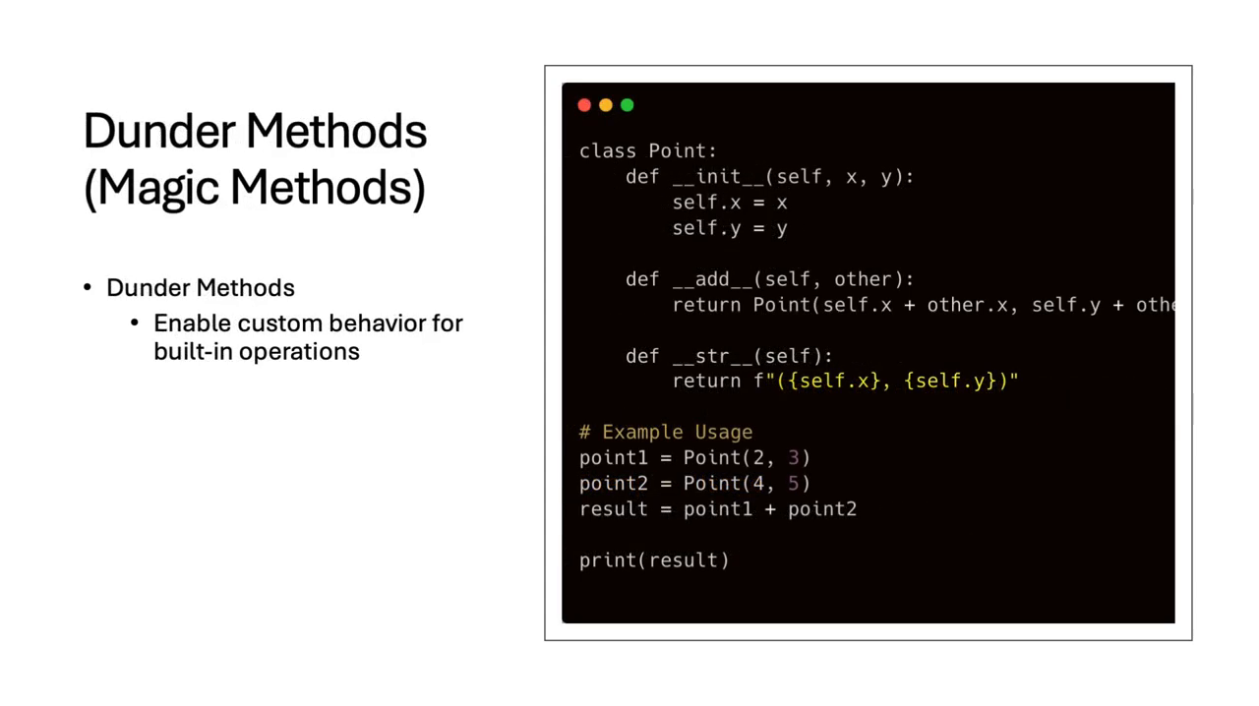